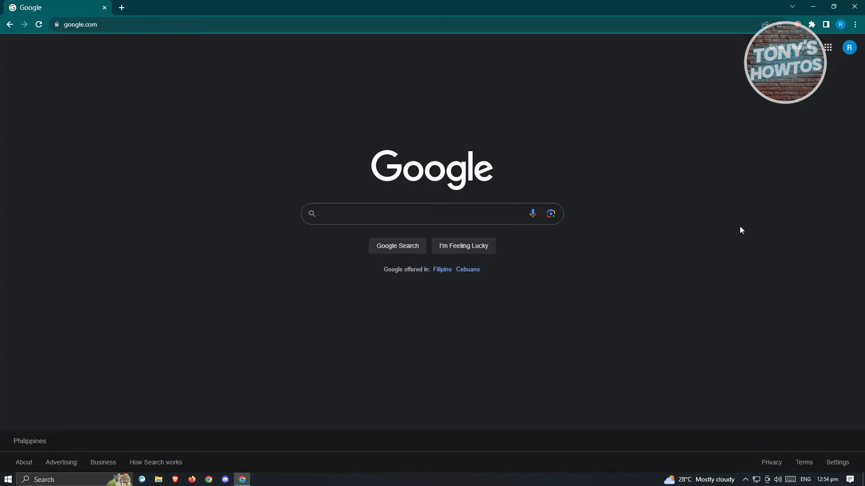
mouse_move(245, 407)
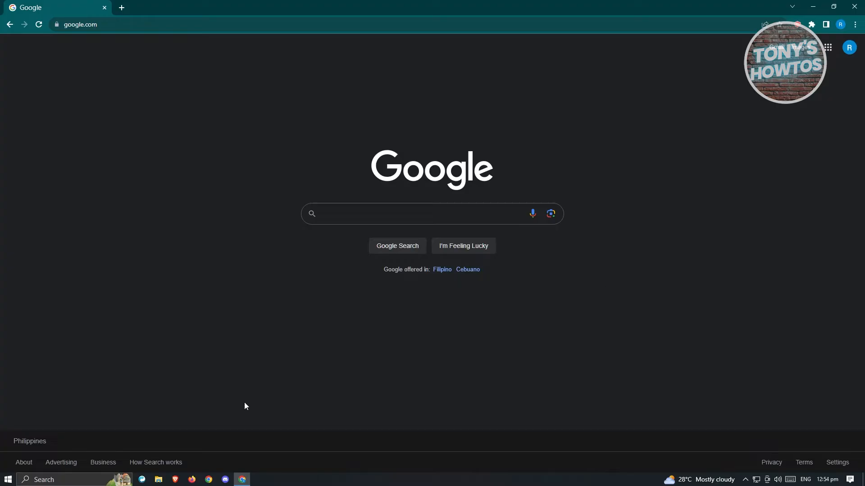
mouse_move(234, 406)
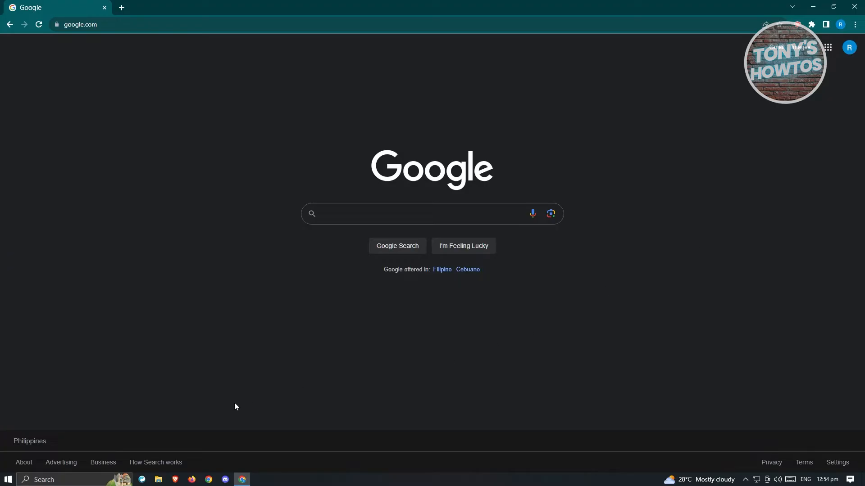
mouse_move(198, 408)
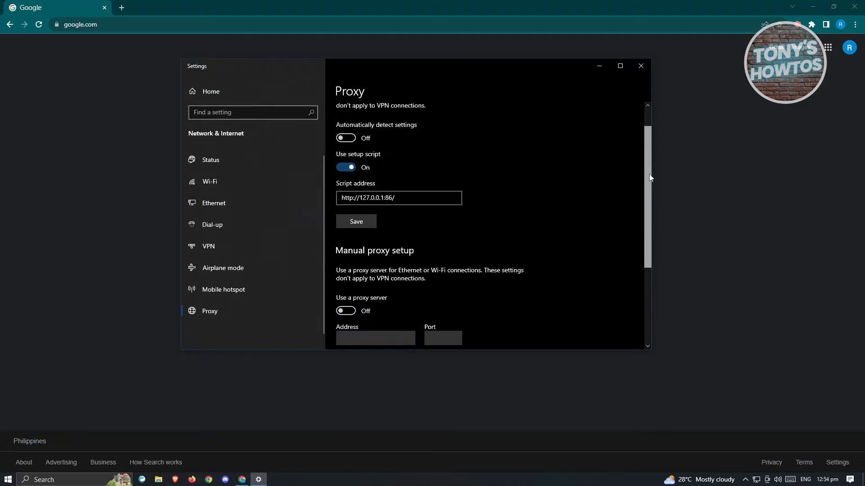
Step: Scroll to Manual proxy setup and confirm Use a proxy server is Off
scroll("down", 3)
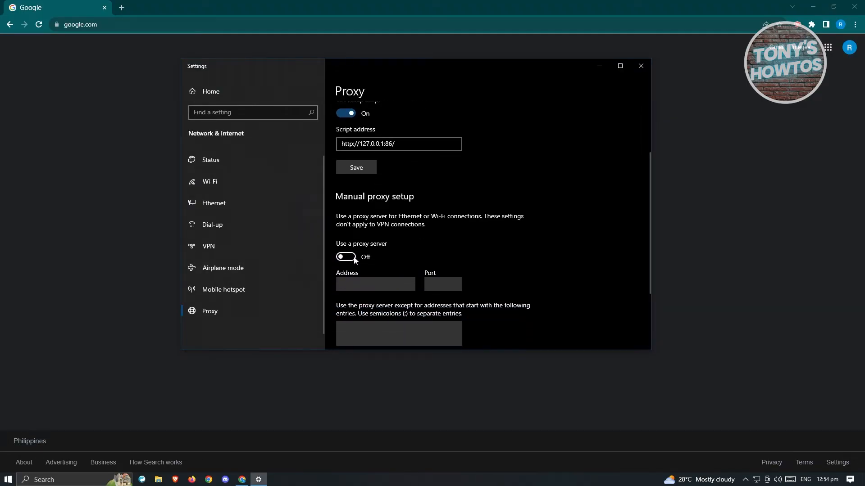
mouse_move(485, 225)
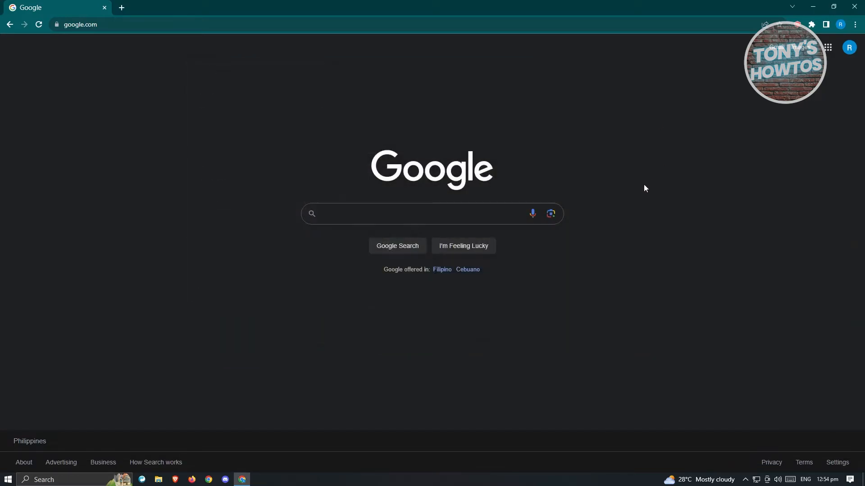
mouse_move(633, 227)
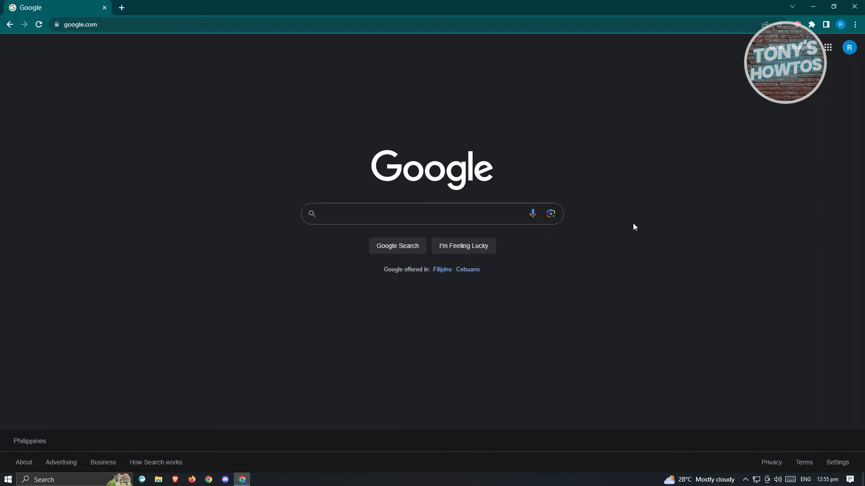
Step: Bring up Chrome's three-dot main menu over the Google homepage
left_click(854, 24)
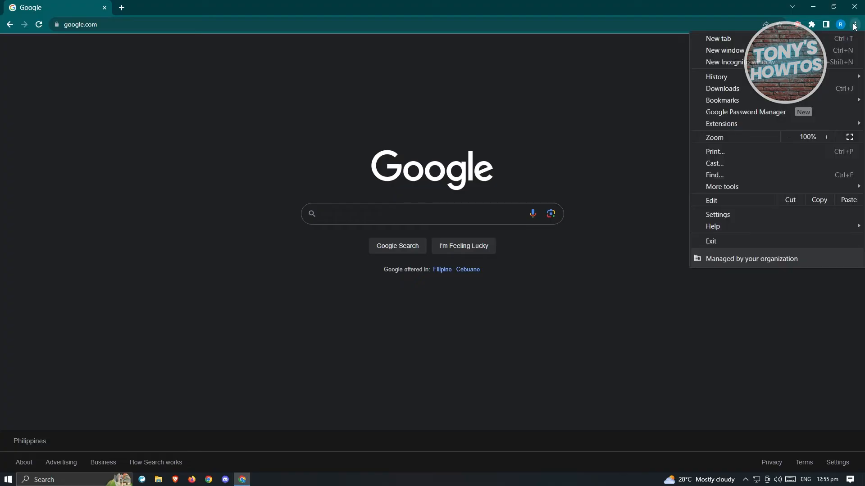
Step: Review About Chrome's update status in Settings, then return to the Google tab
left_click(718, 214)
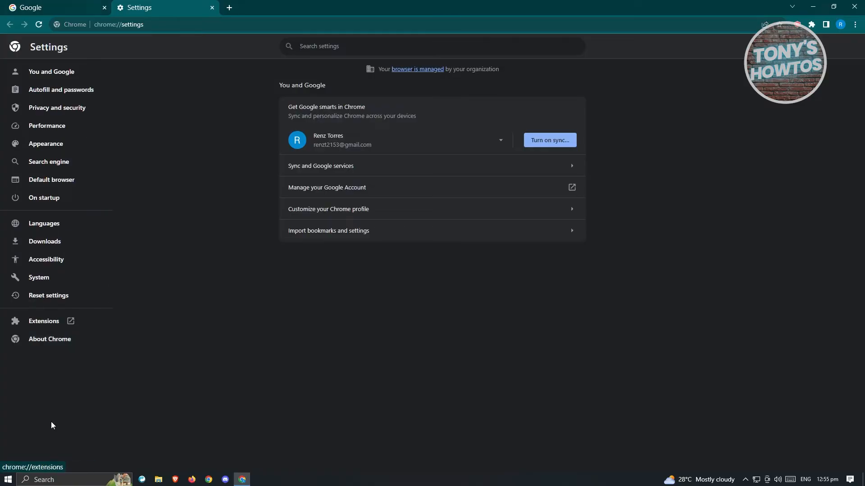
mouse_move(49, 339)
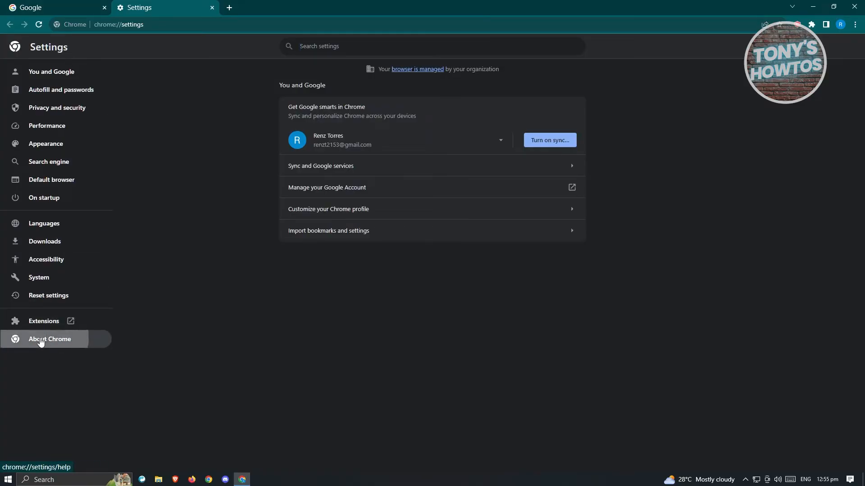
left_click(49, 339)
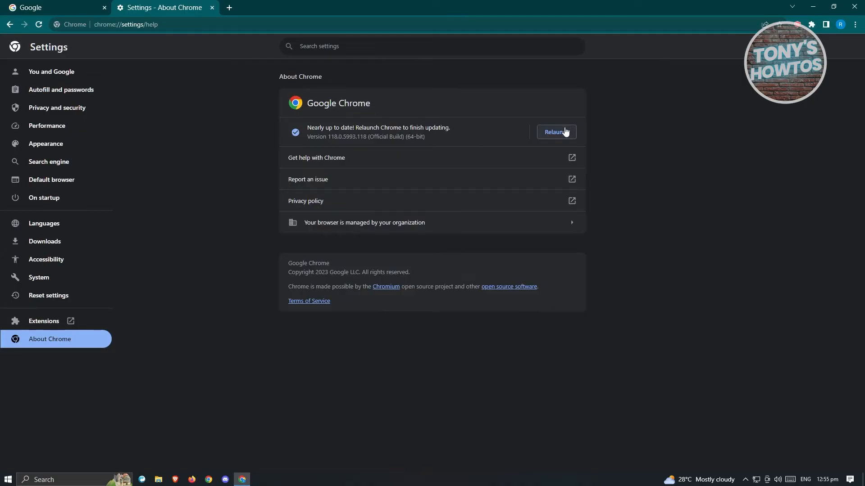
mouse_move(271, 210)
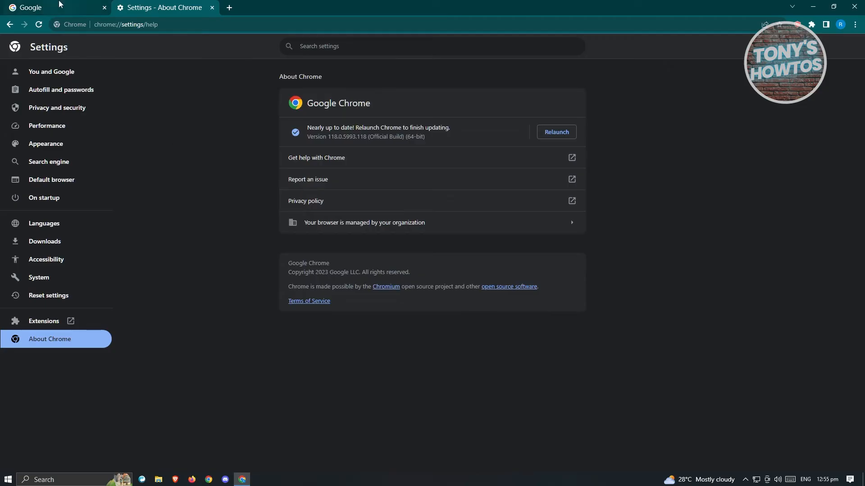
left_click(55, 7)
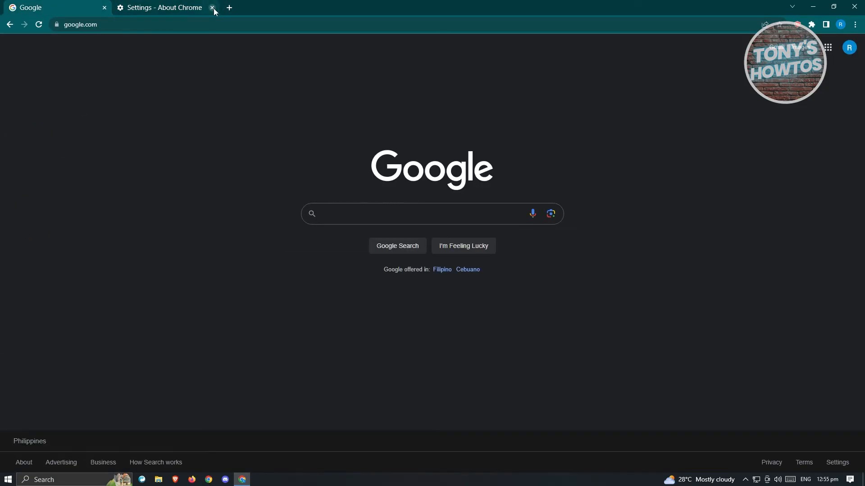
mouse_move(163, 8)
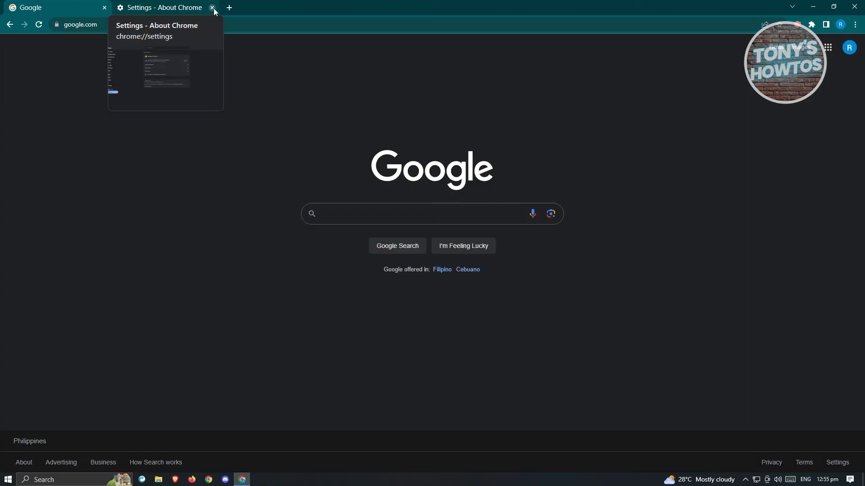
Step: Close the Settings - About Chrome tab, leaving only the Google tab
left_click(212, 7)
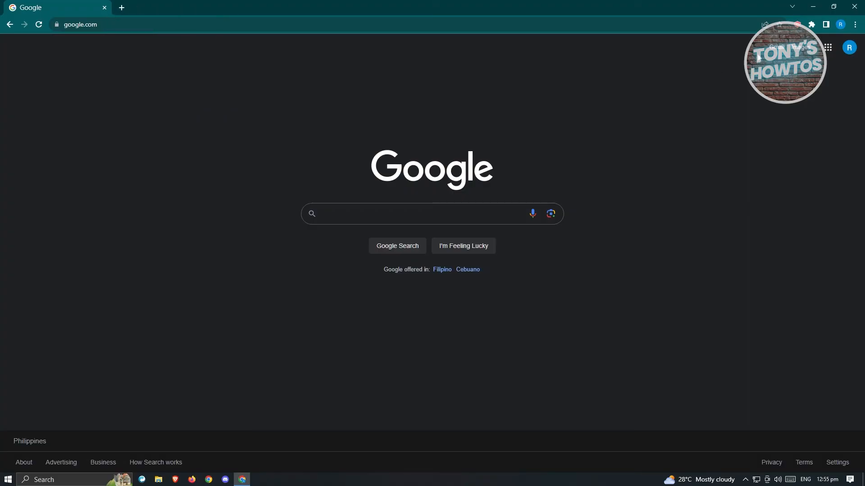
Step: Bring up Chrome's main menu again to reach the Extensions options
left_click(855, 24)
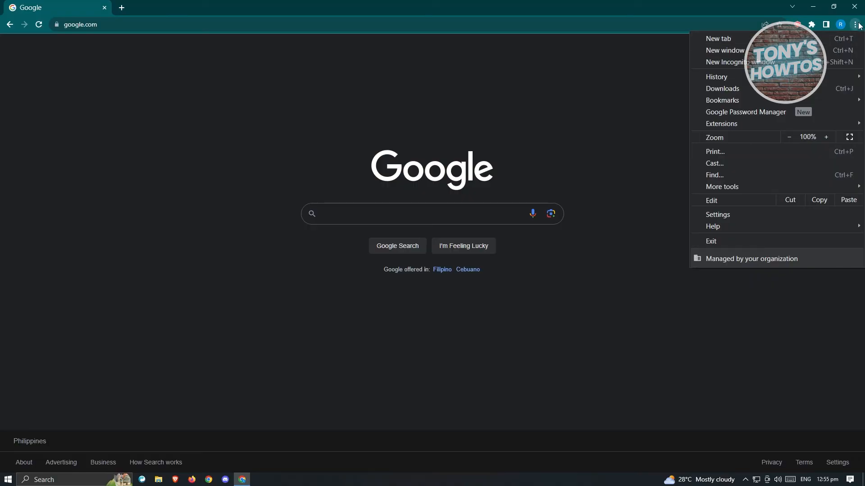
mouse_move(721, 114)
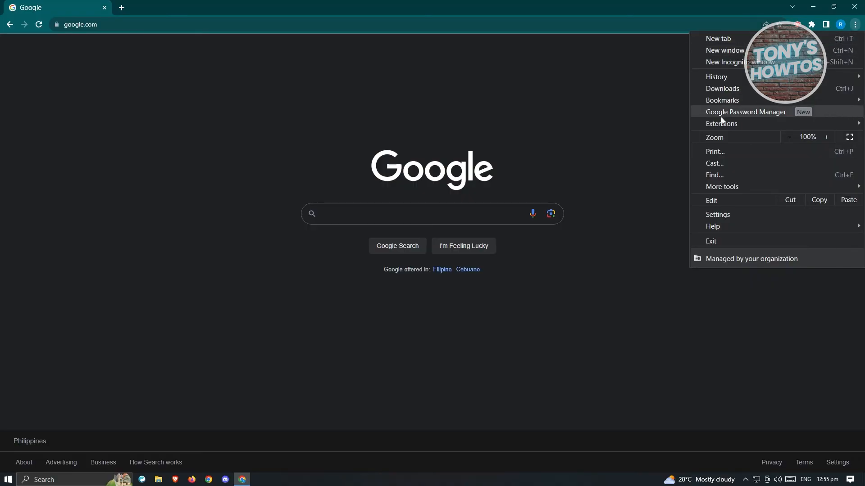
mouse_move(721, 123)
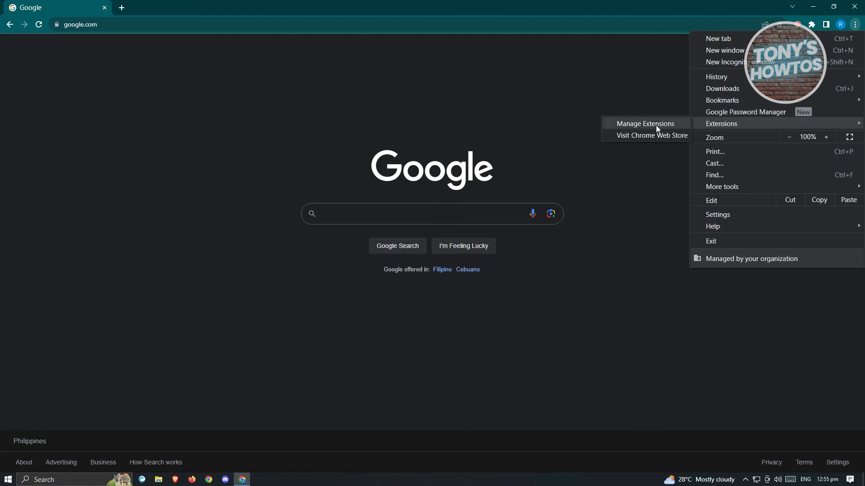
Step: Go to Manage Extensions and switch off the Automate Your Bing Searches extension
left_click(644, 124)
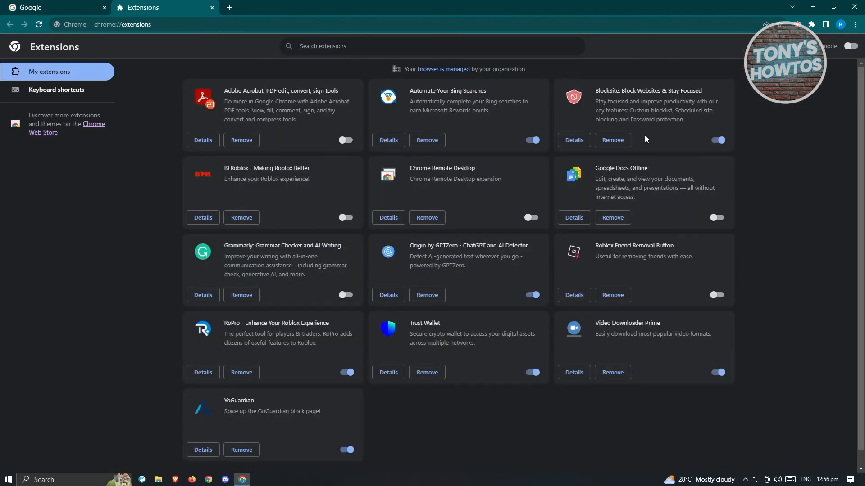
mouse_move(532, 141)
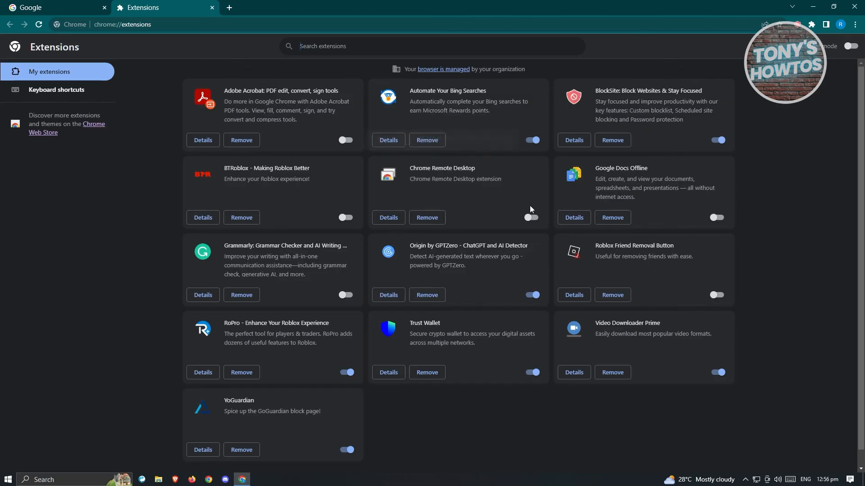
left_click(532, 139)
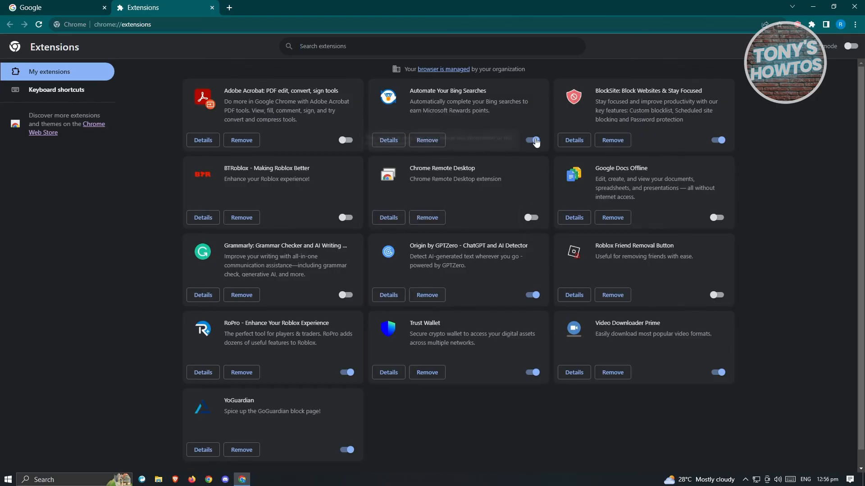